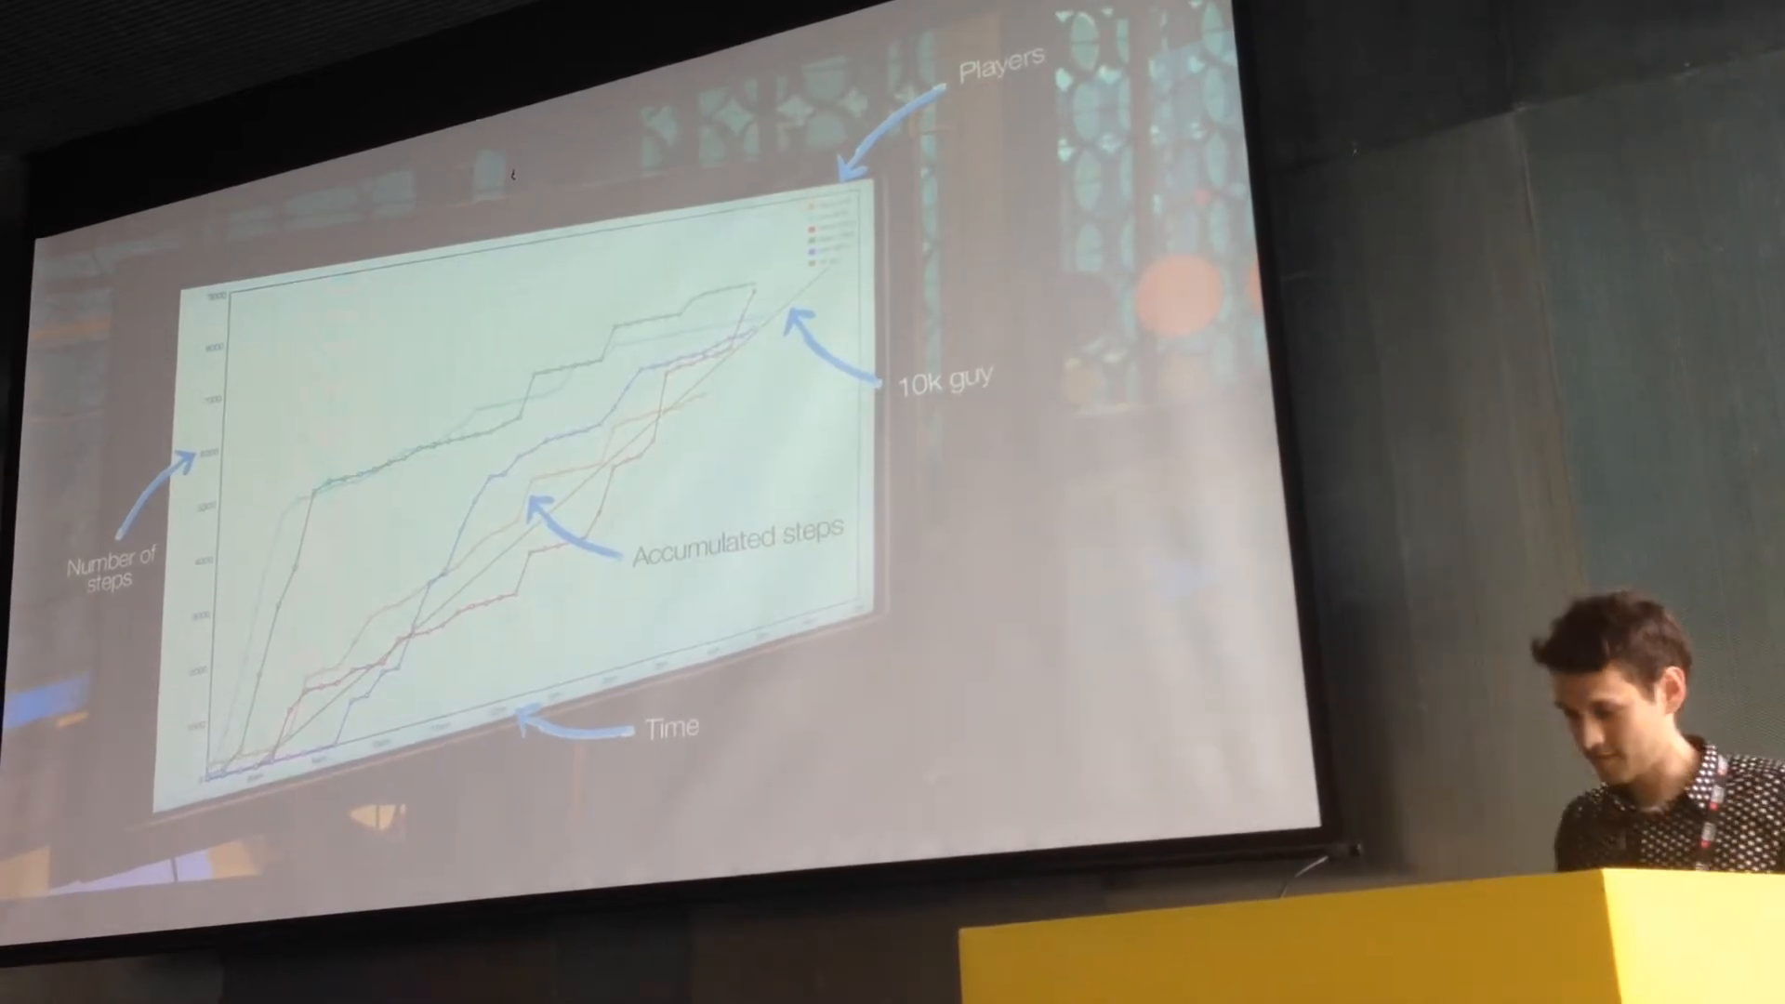
pyautogui.press('right')
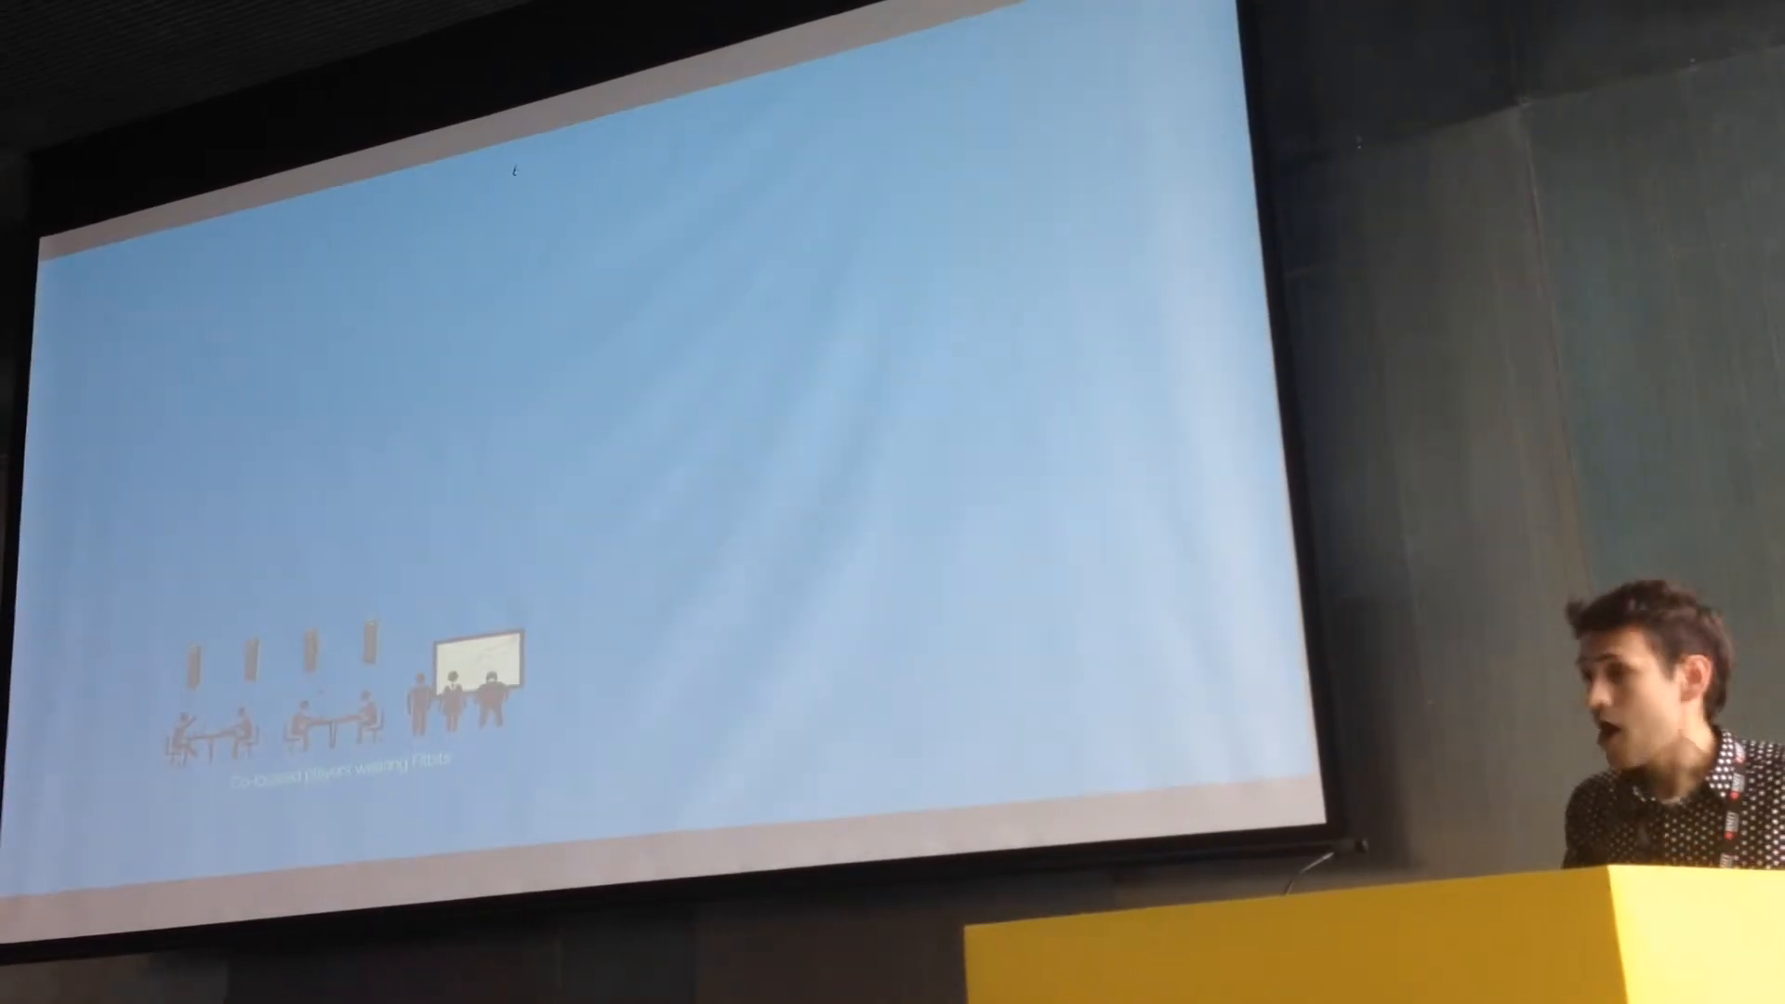